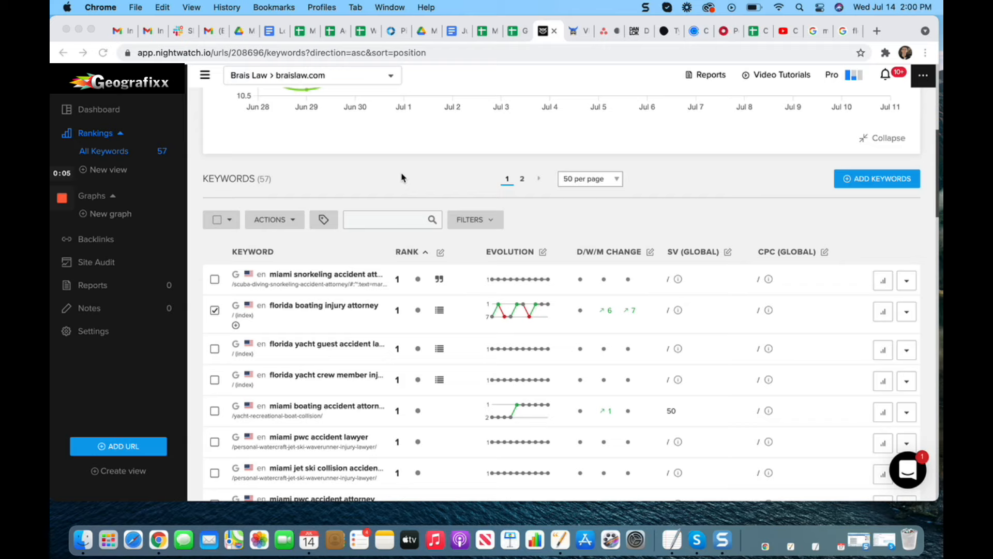
mouse_move(206, 265)
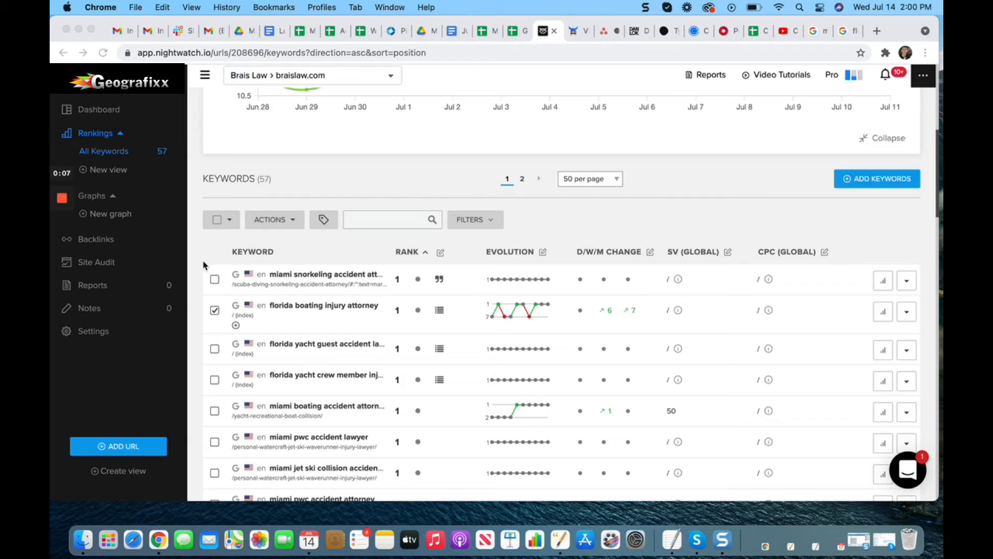
mouse_move(199, 262)
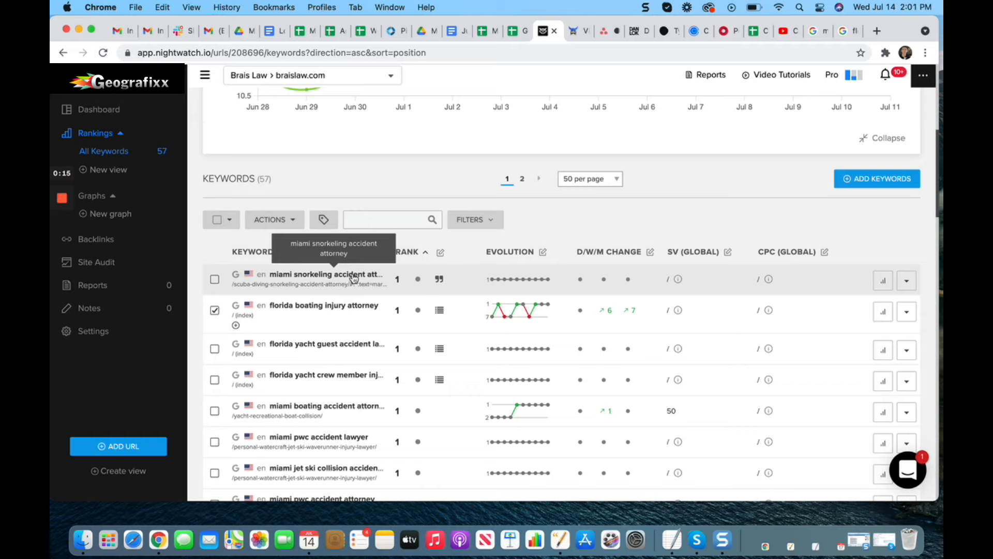
mouse_move(440, 278)
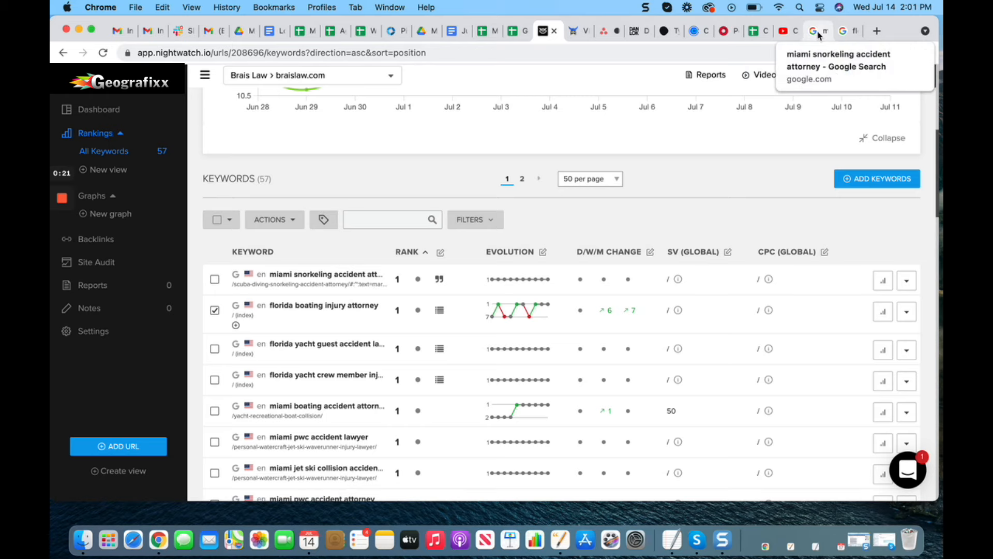
Review the braislaw.com featured snippet for miami snorkeling accident attorney, then return to Nightwatch rankings.
left_click(814, 30)
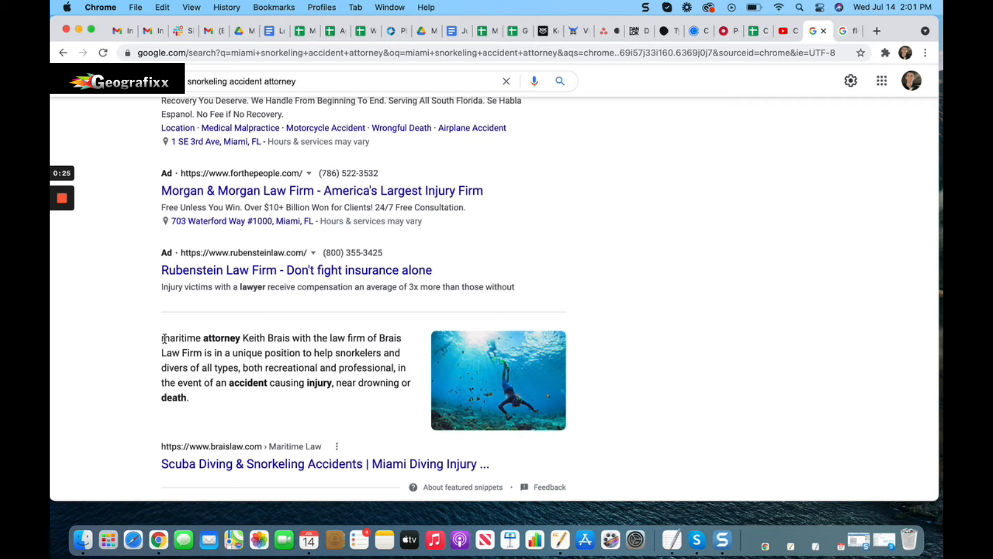
mouse_move(199, 397)
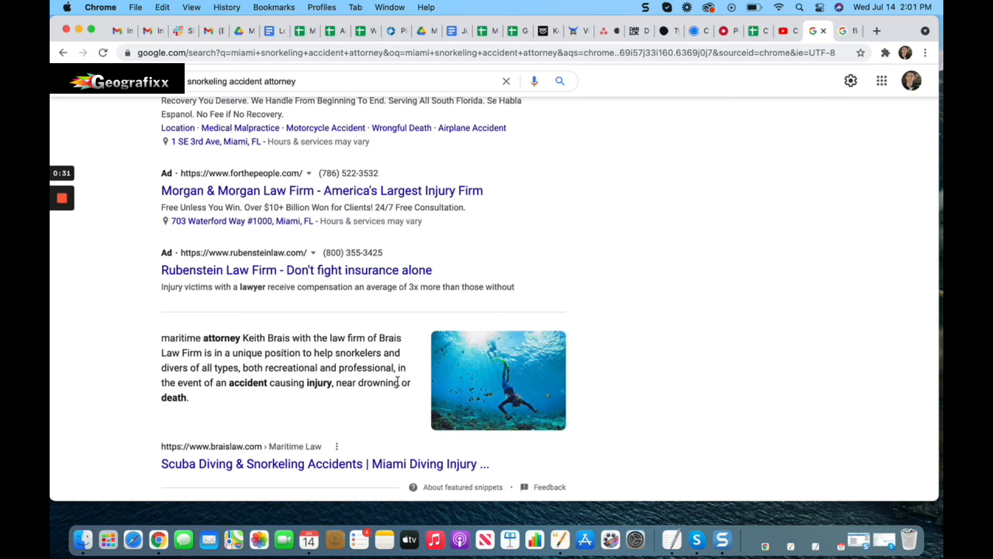
scroll("down", 3)
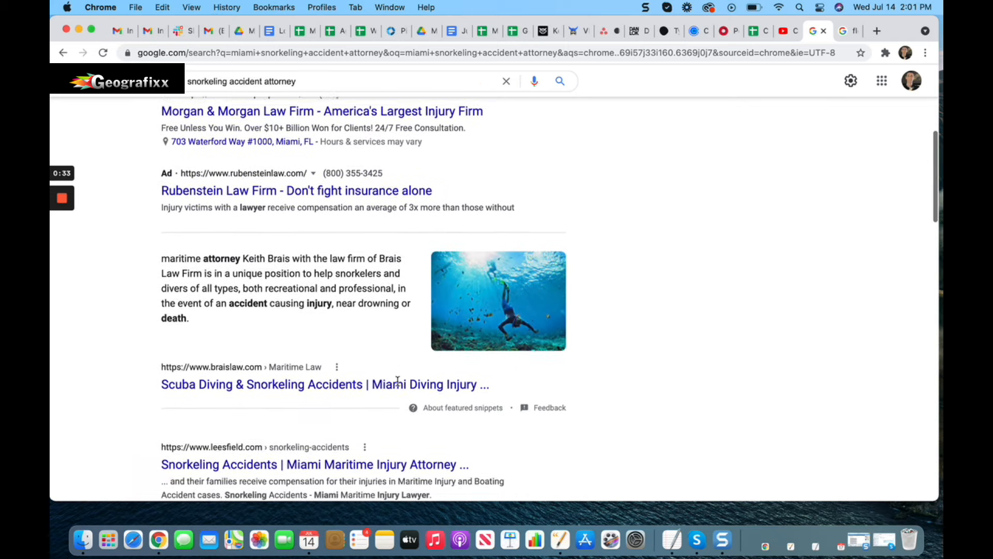
scroll("down", 3)
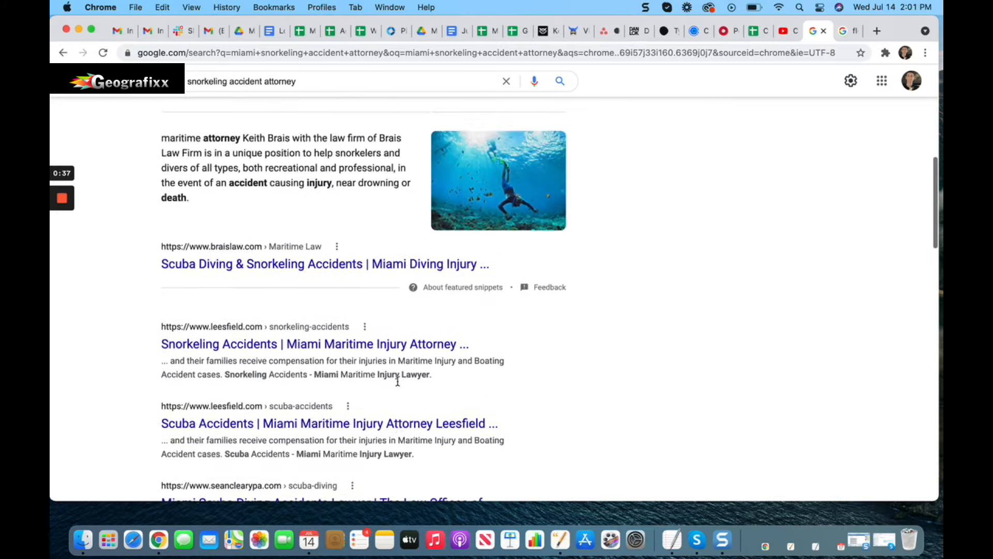
scroll("up", 3)
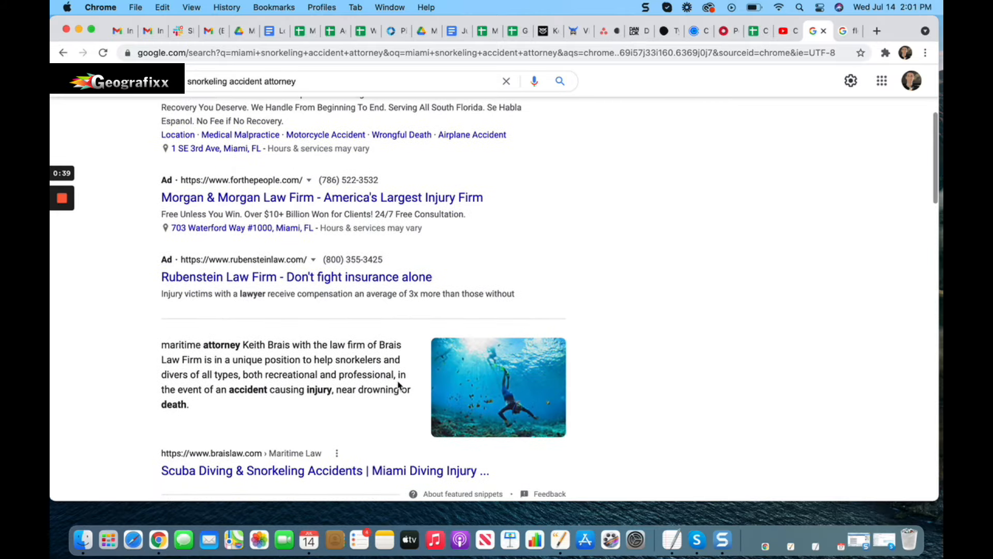
left_click(542, 30)
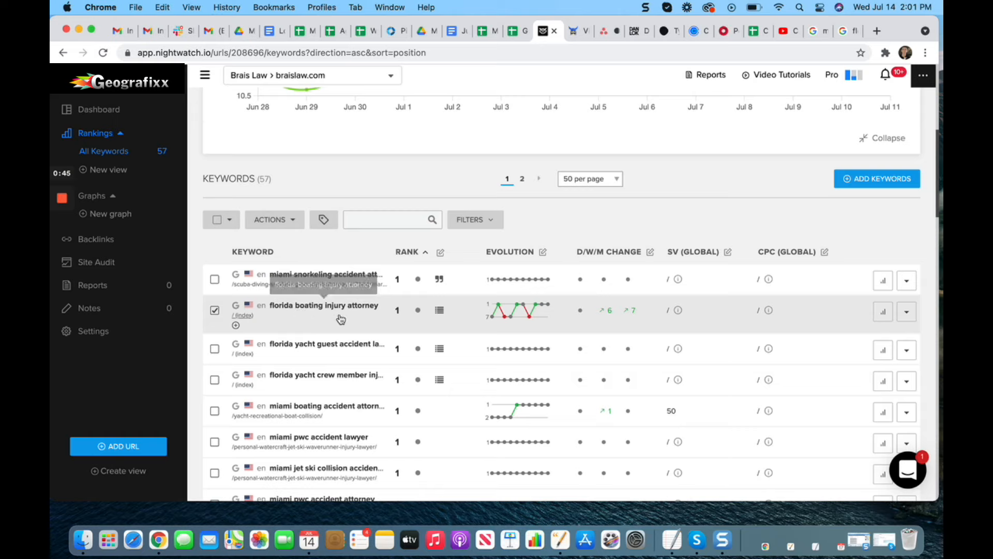
mouse_move(440, 310)
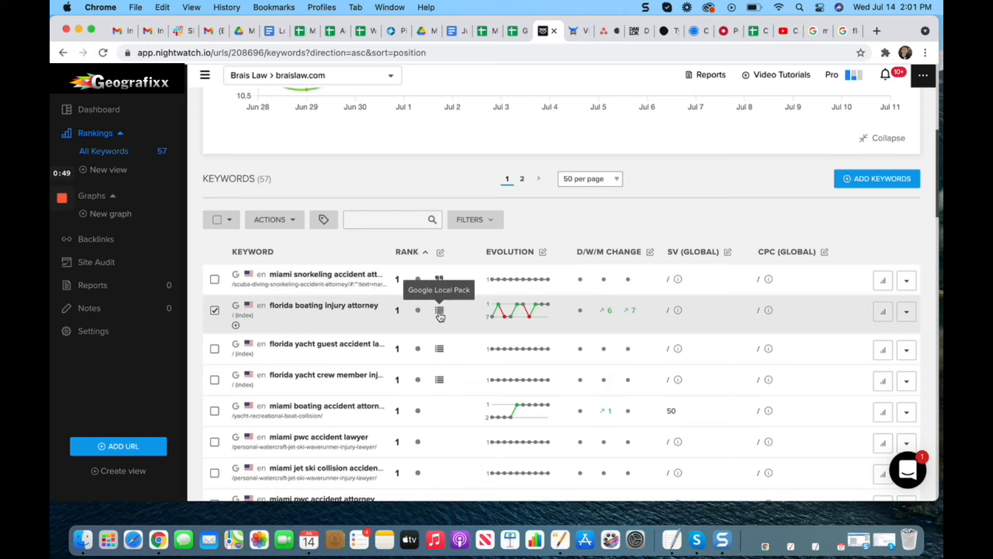
mouse_move(347, 321)
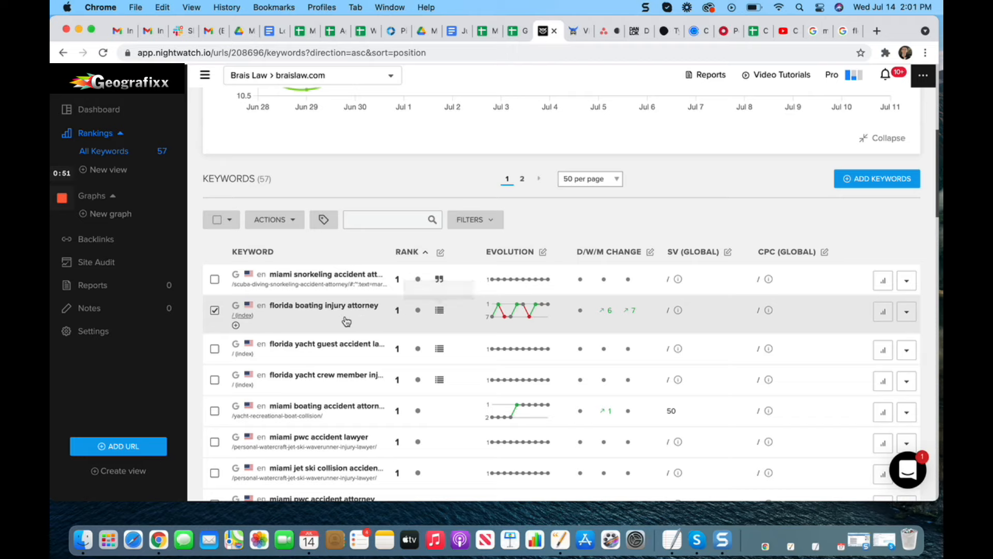
mouse_move(320, 318)
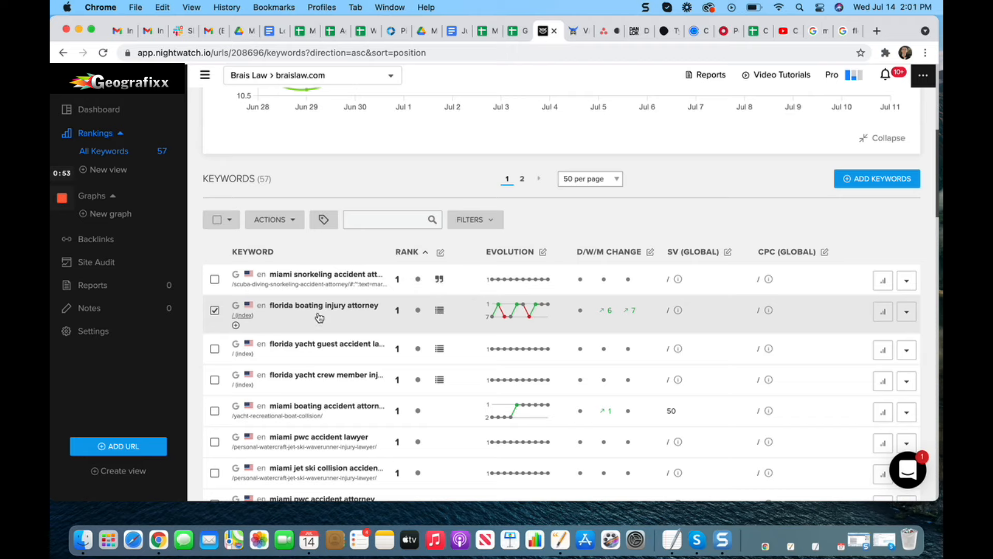
mouse_move(314, 315)
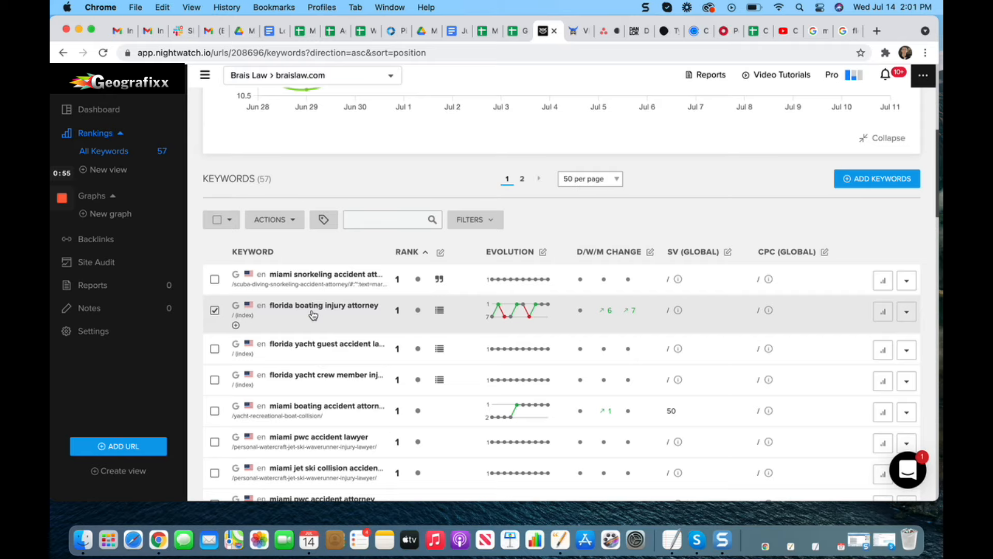
mouse_move(284, 313)
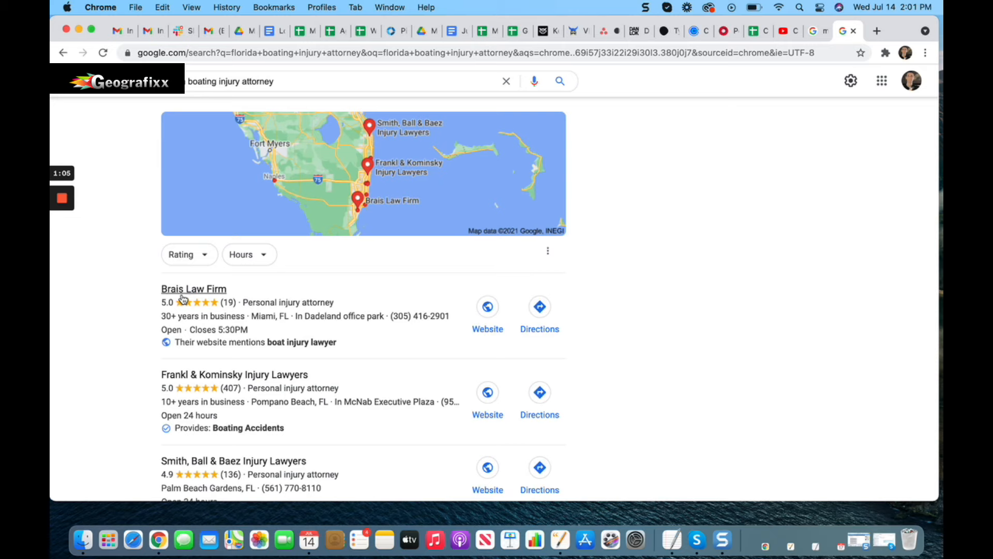
Check Brais Law Firm's first-place local pack listing for florida boating injury attorney, then return to rankings.
scroll("down", 3)
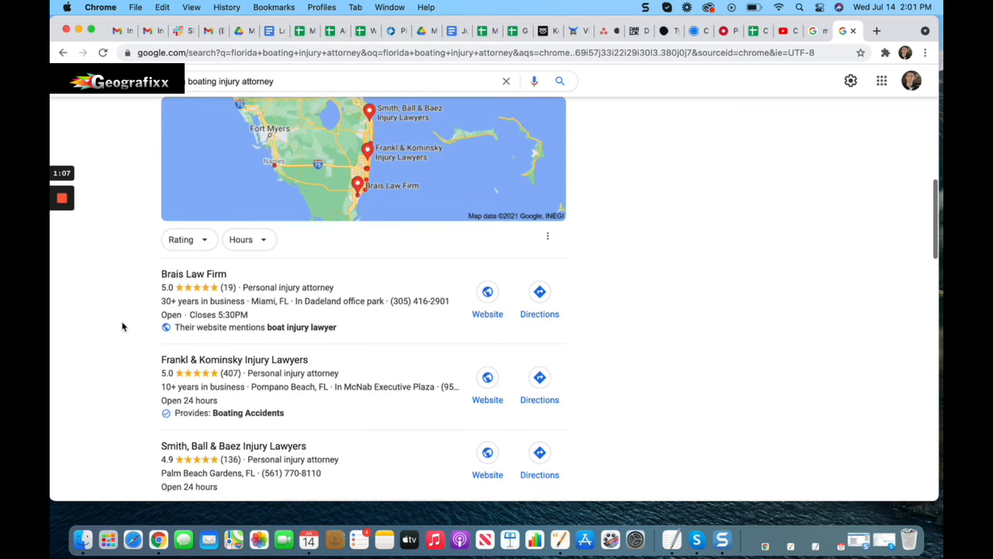
scroll("down", 3)
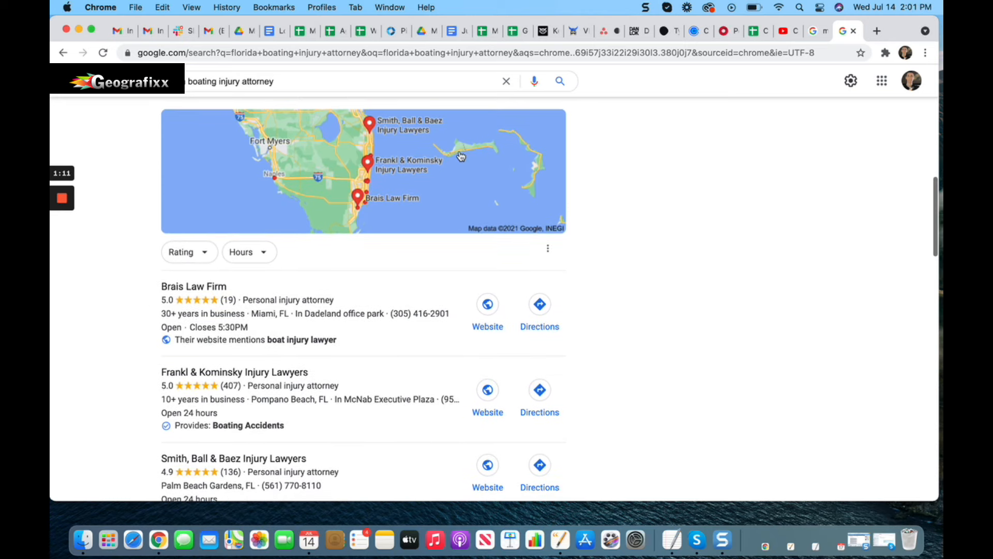
left_click(542, 30)
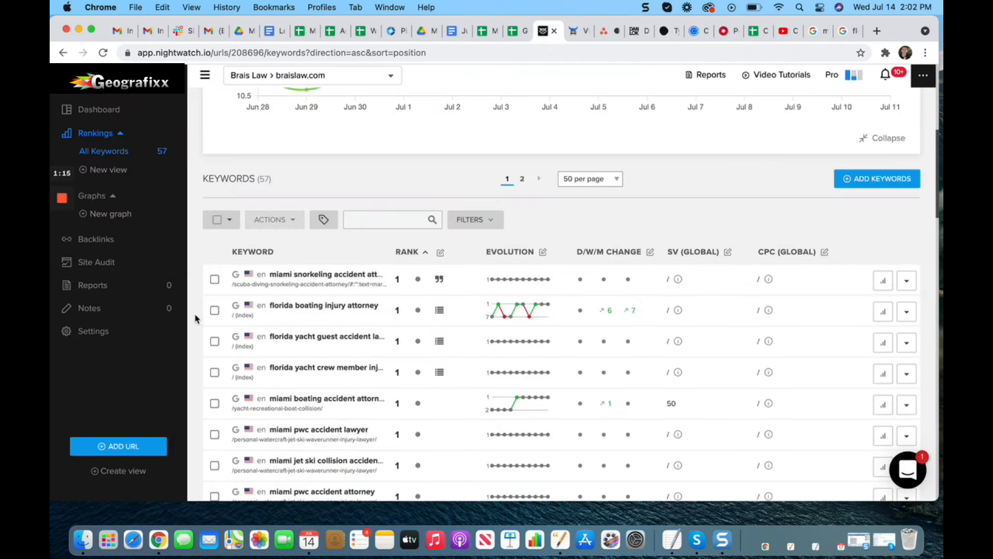
mouse_move(286, 336)
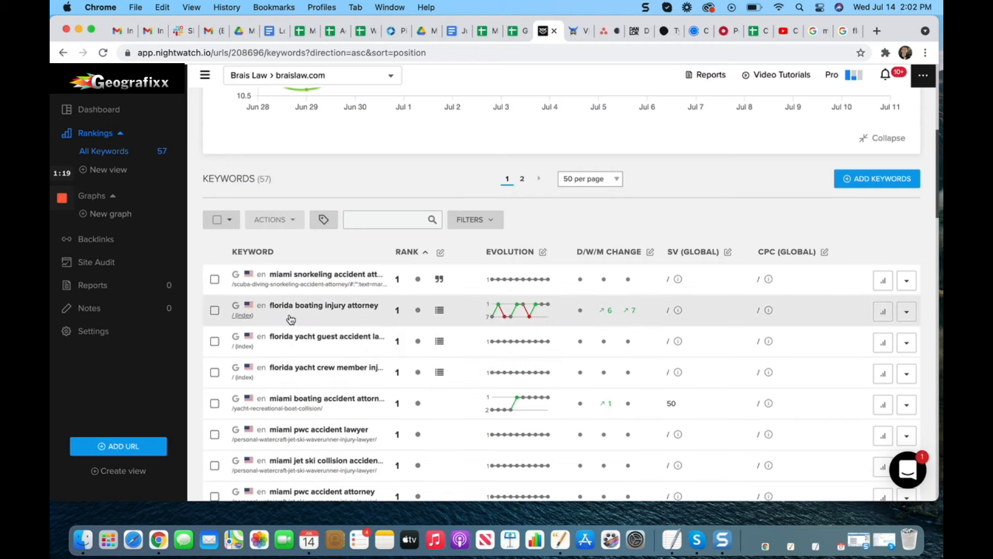
mouse_move(325, 339)
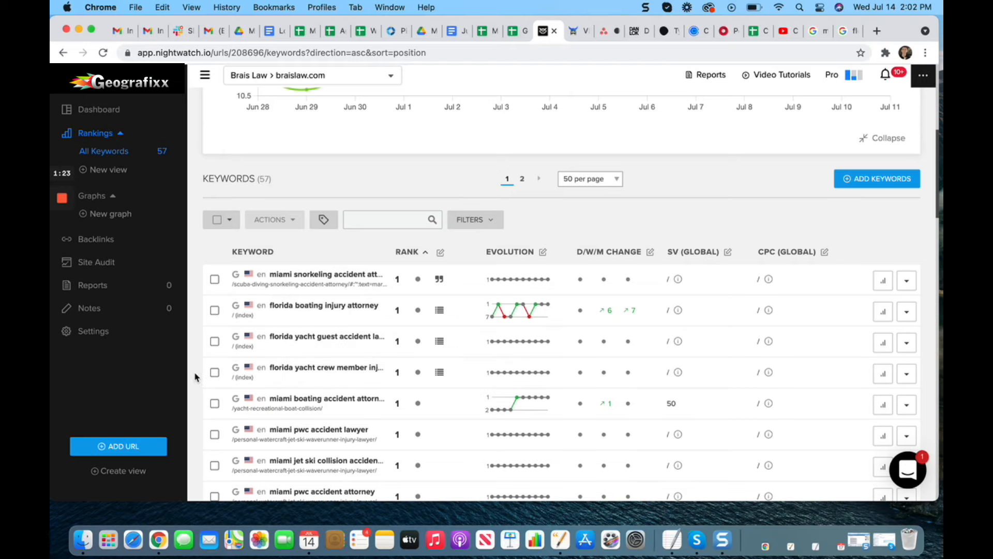
scroll("down", 3)
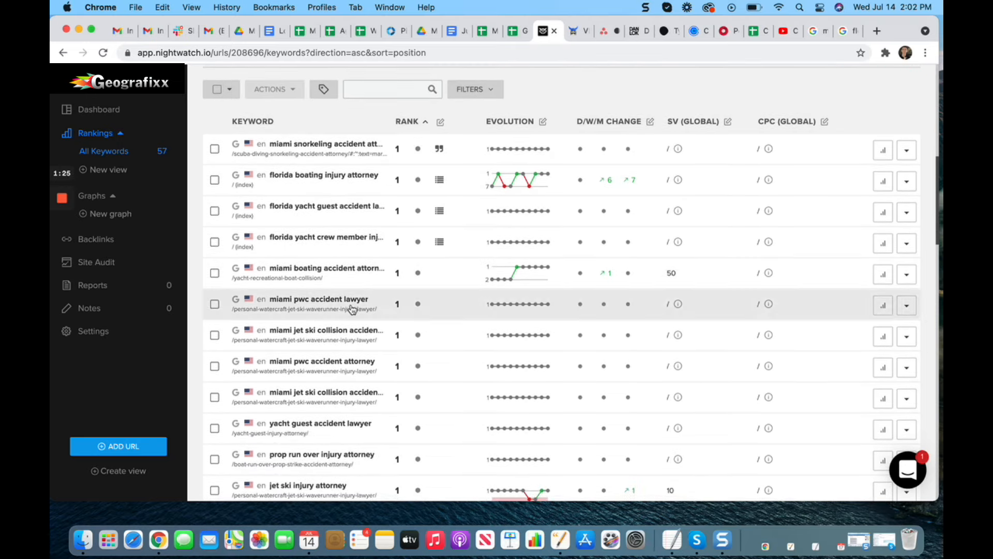
mouse_move(410, 339)
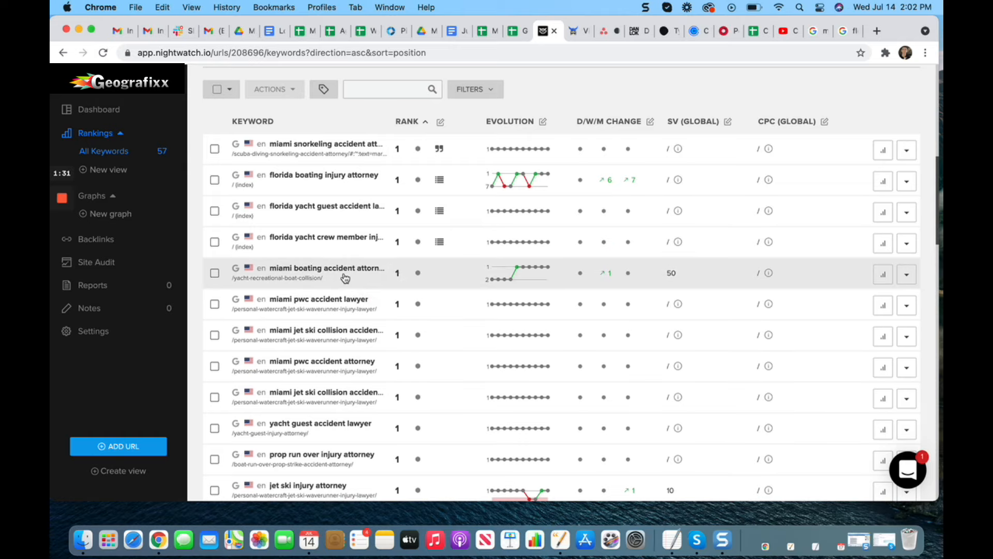
mouse_move(354, 309)
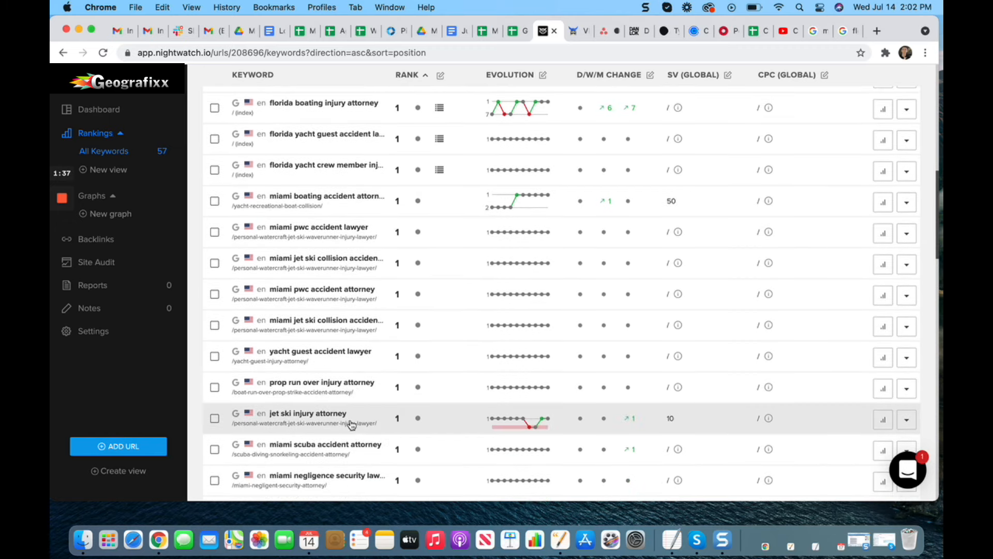
mouse_move(371, 427)
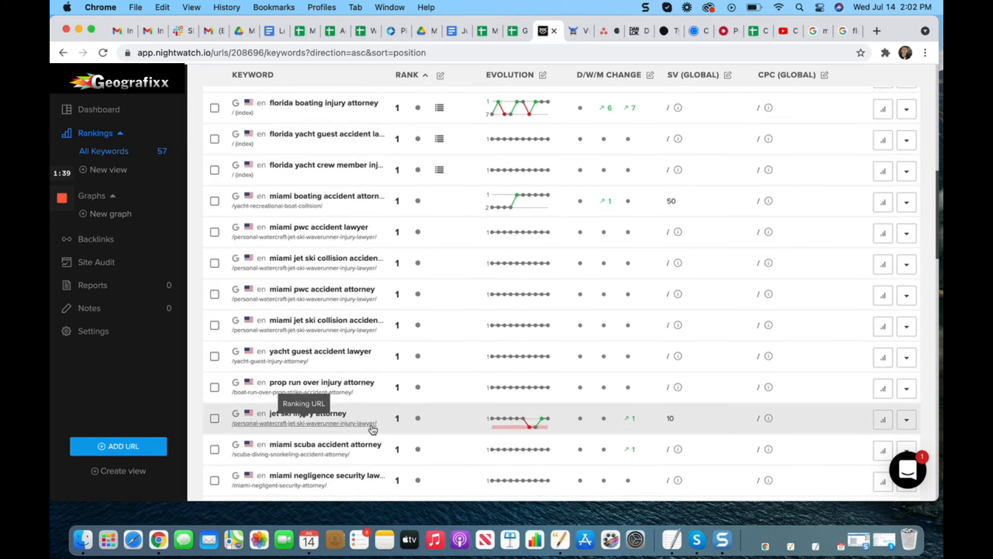
scroll("down", 3)
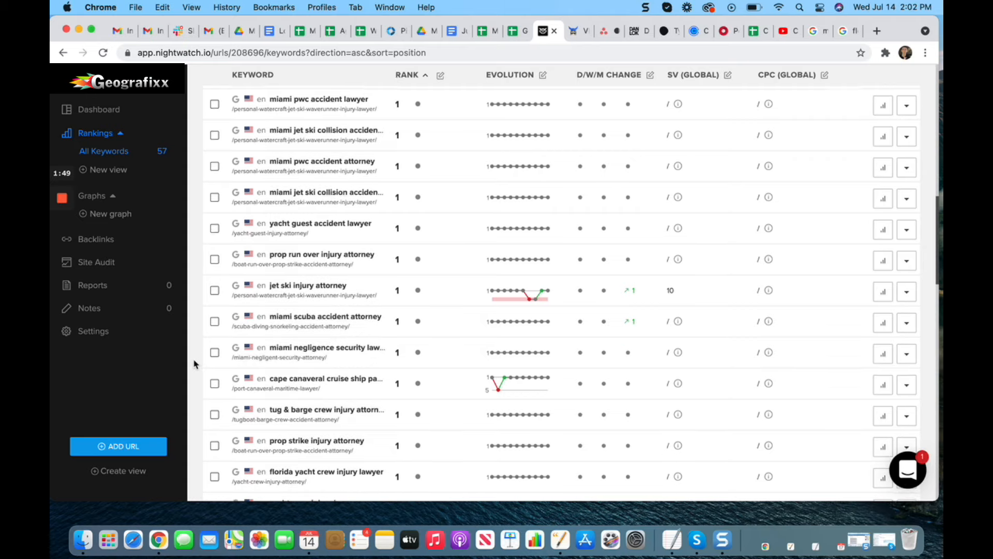
scroll("down", 3)
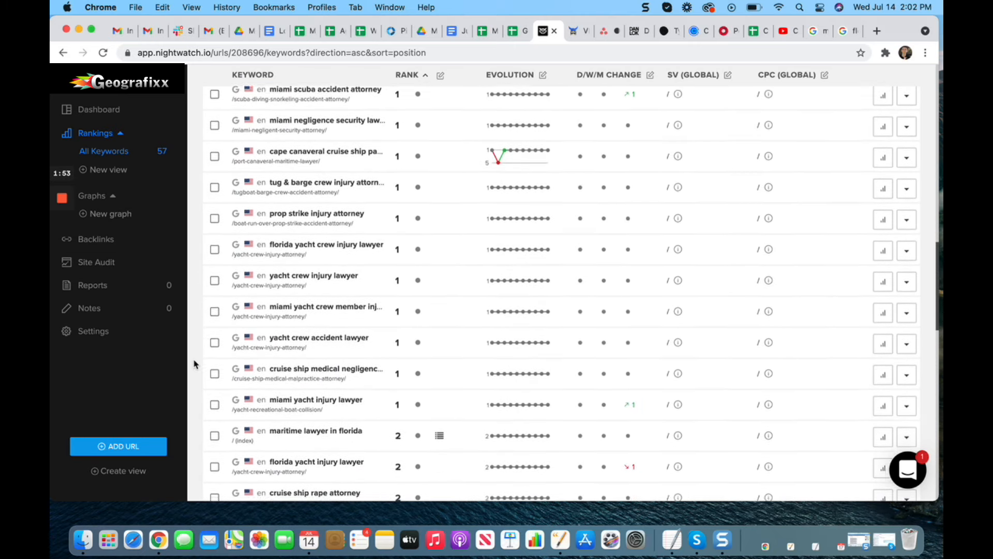
scroll("down", 3)
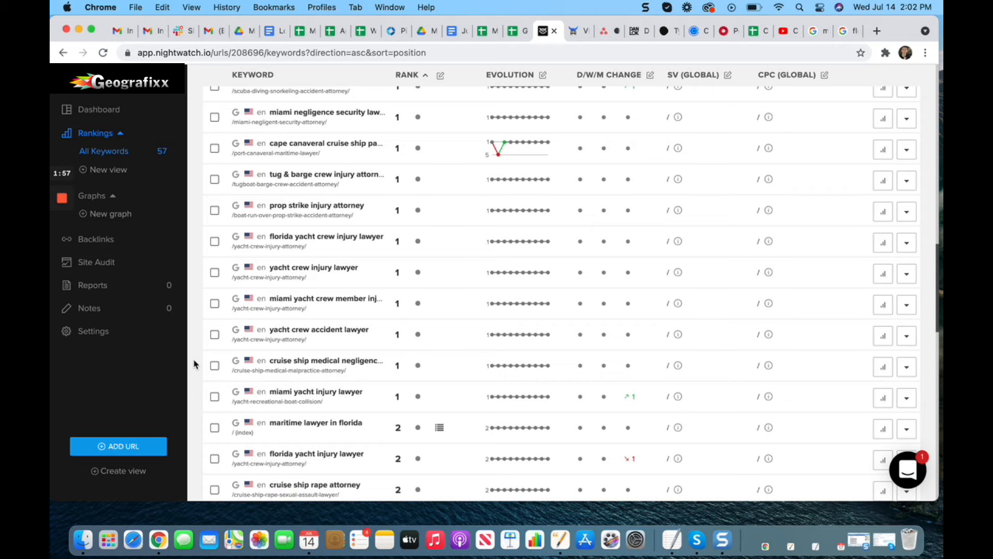
scroll("down", 3)
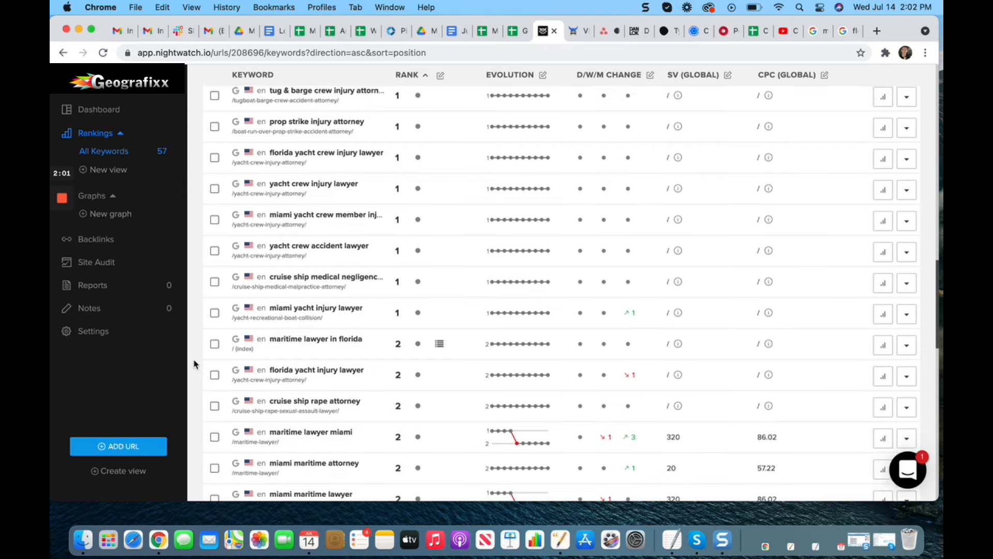
scroll("down", 3)
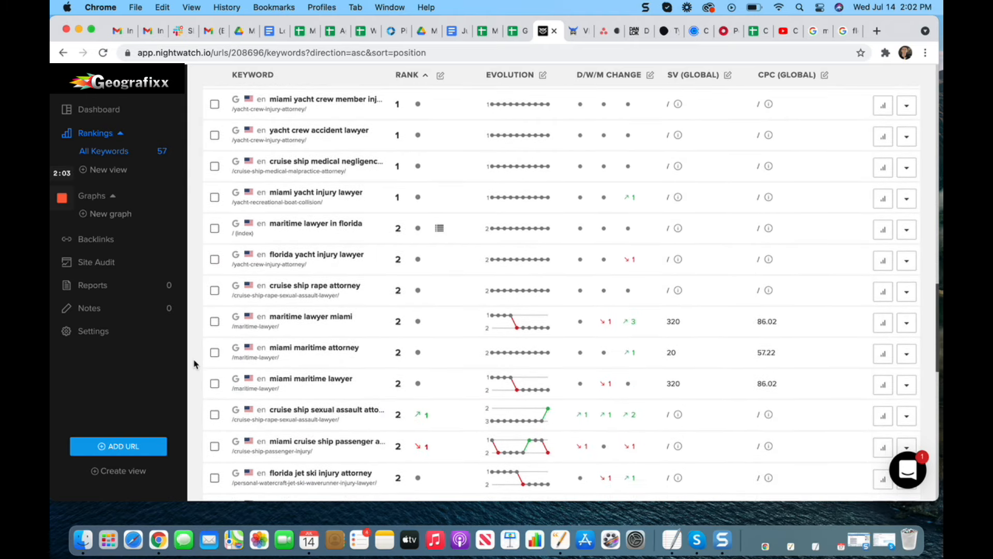
scroll("down", 3)
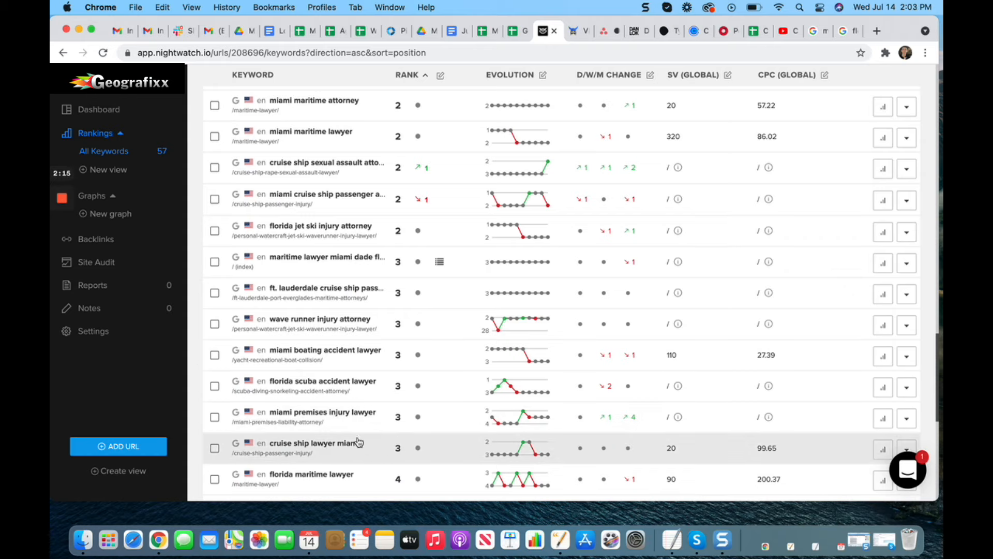
mouse_move(340, 424)
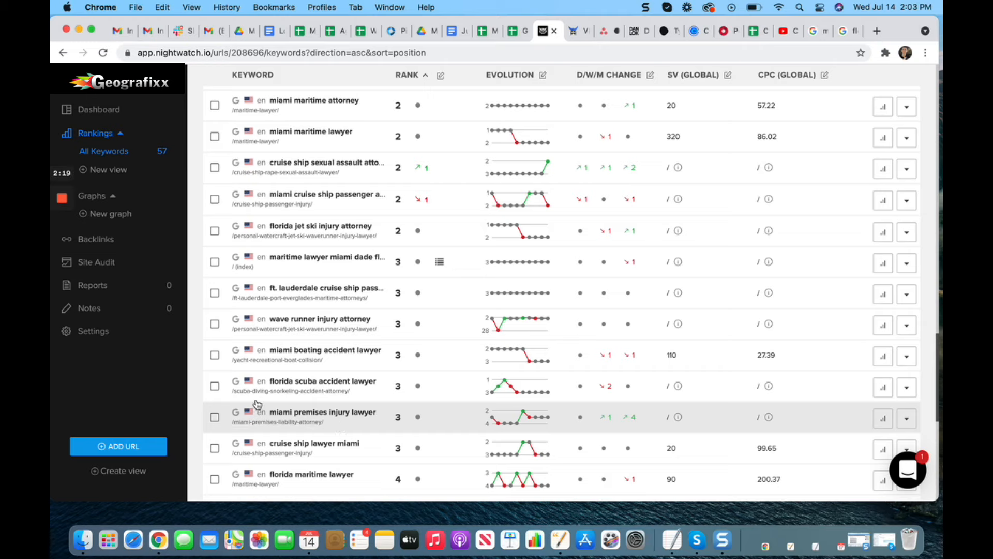
mouse_move(195, 377)
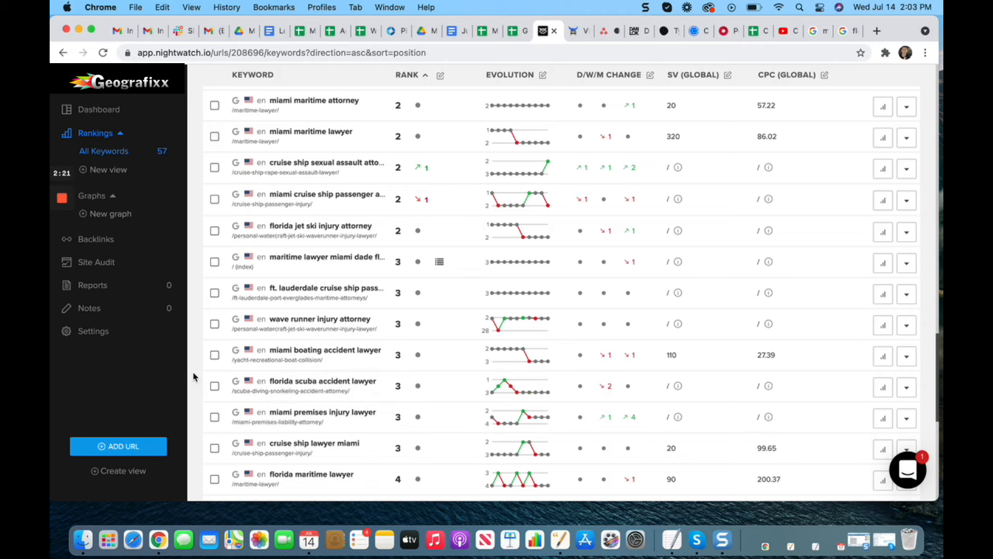